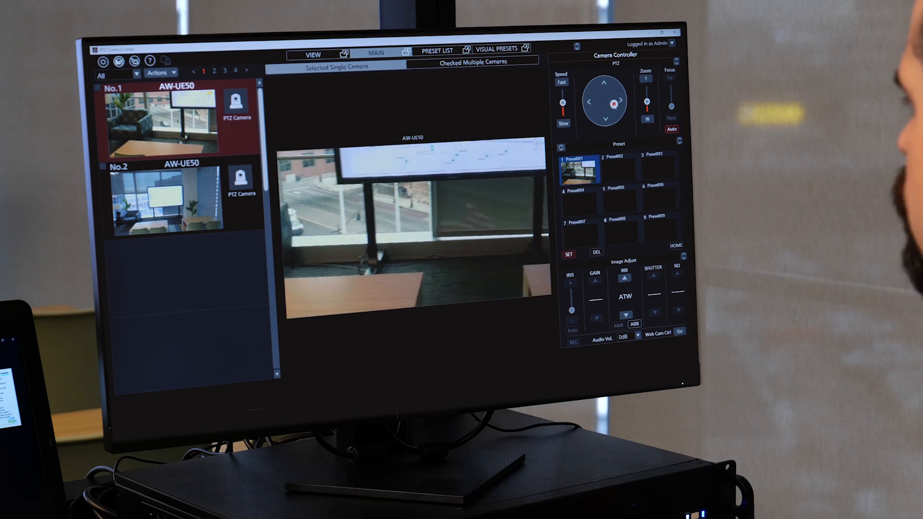
- Aim camera No.1 at the plant and table and store that view as Preset002
left_click(611, 100)
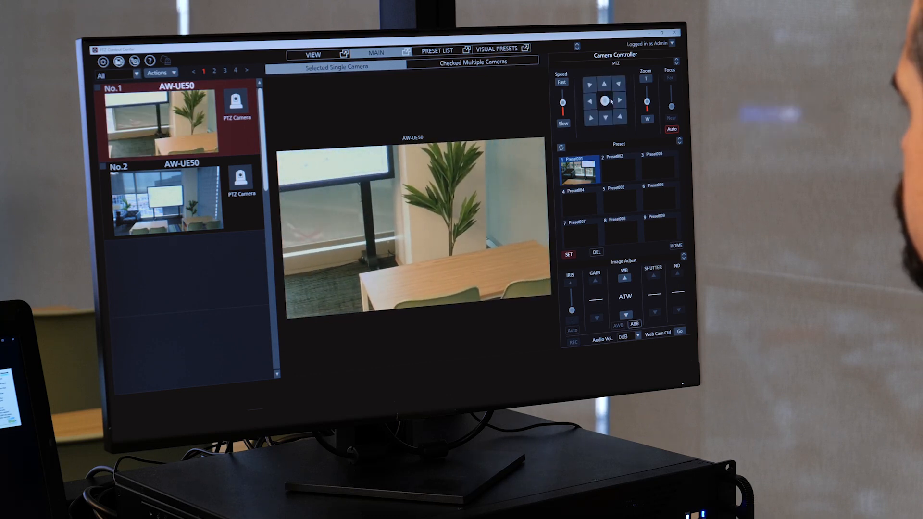
left_click(617, 170)
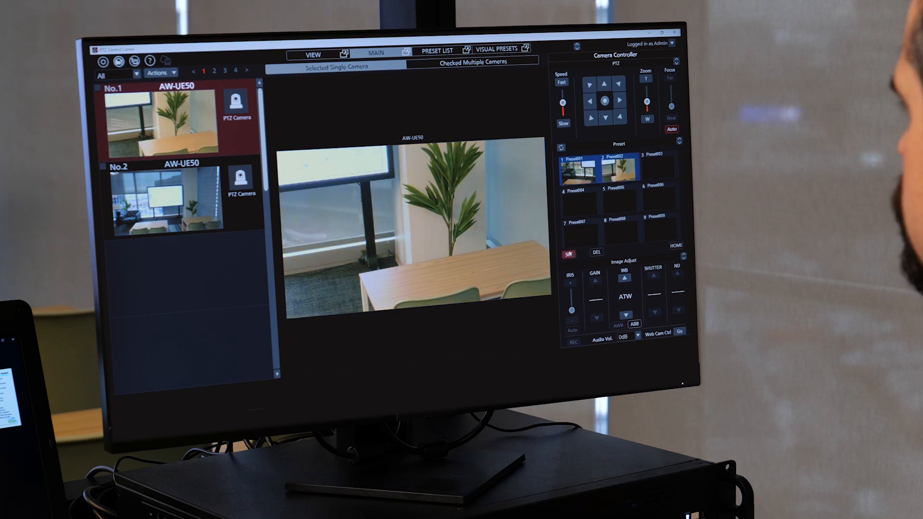
left_click(171, 203)
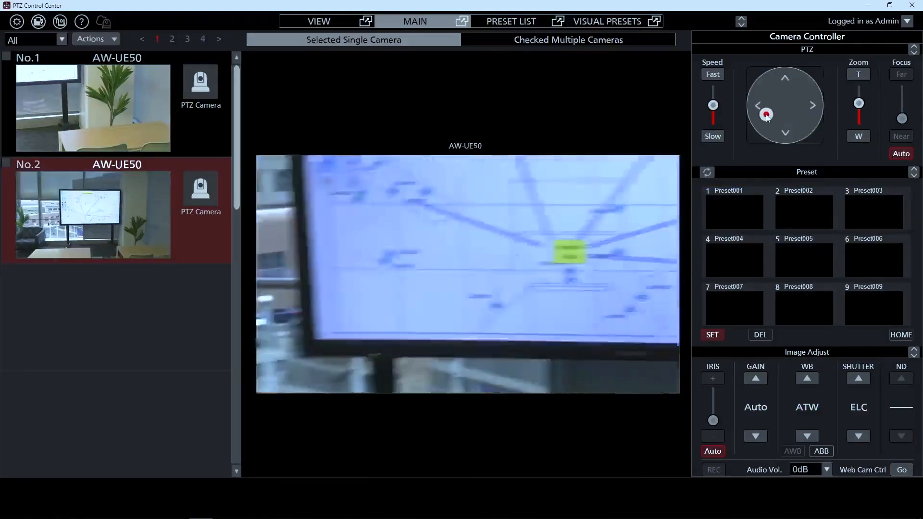
- Show the VISUAL PRESETS workspace with the 'Classro…' category begun
left_click(786, 112)
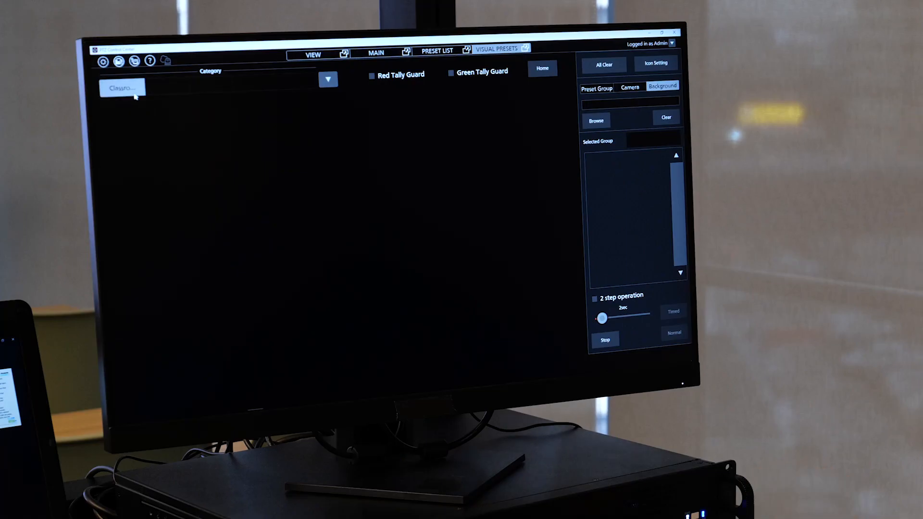
mouse_move(162, 95)
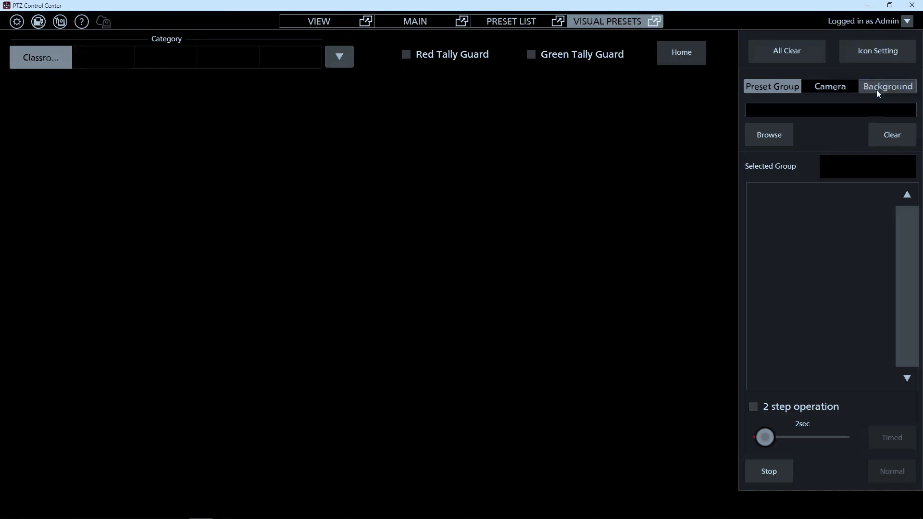
mouse_move(889, 89)
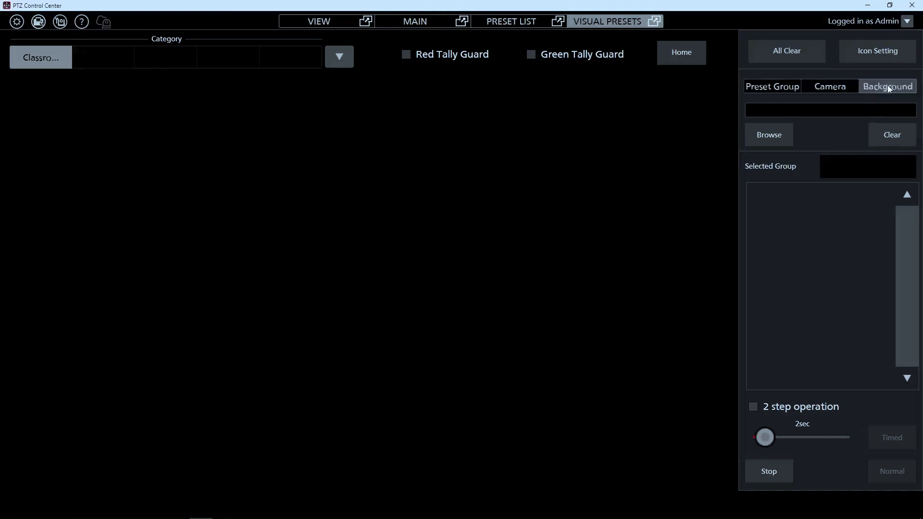
- Show the Background image settings for the visual presets page
left_click(768, 134)
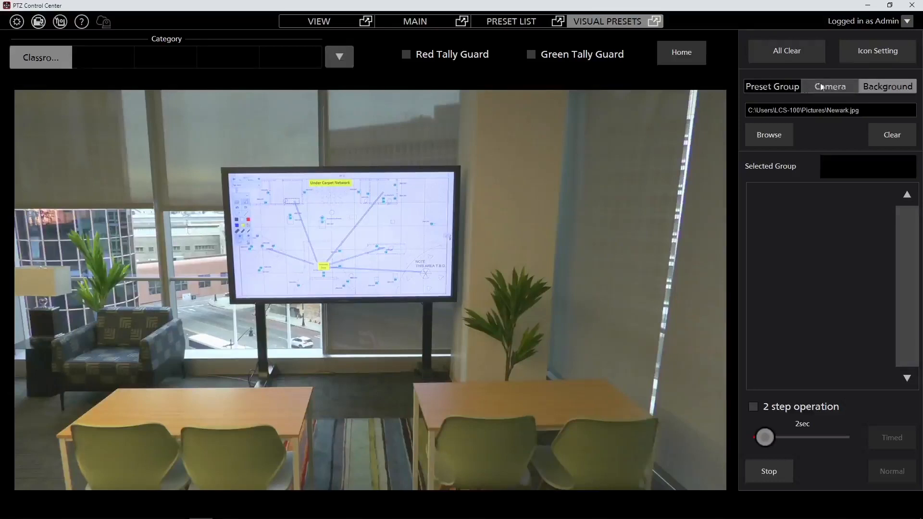
- Bring up the camera icon setting dialog over the Newark.jpg classroom background
left_click(829, 86)
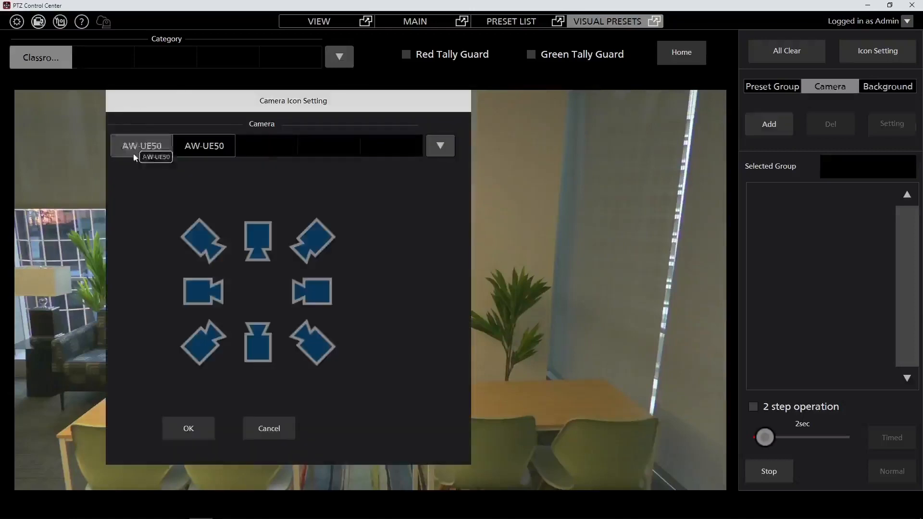
mouse_move(154, 151)
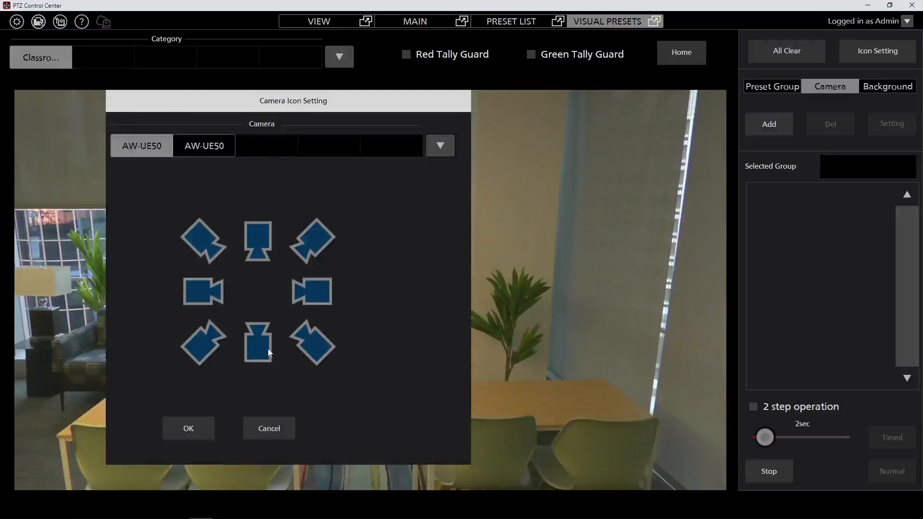
- Assign the front-facing icon to both AW-UE50 cameras and place them on the classroom photo
left_click(257, 344)
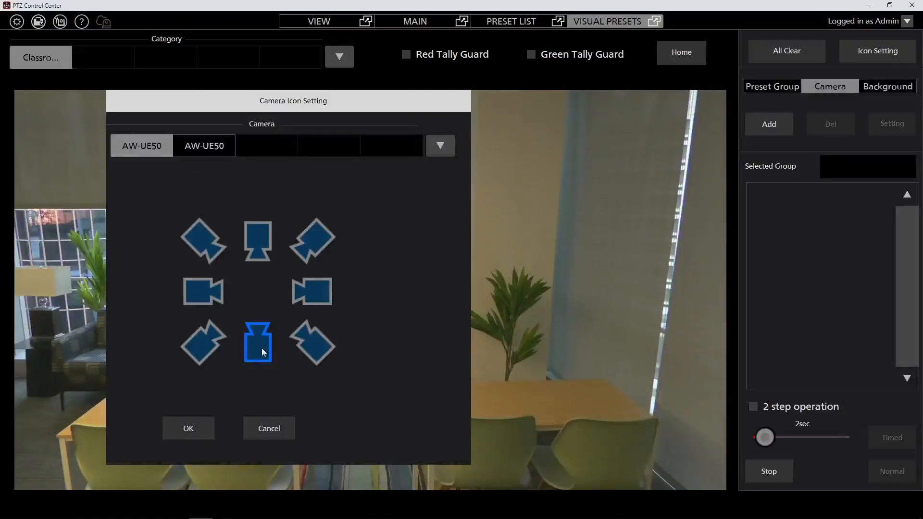
left_click(188, 428)
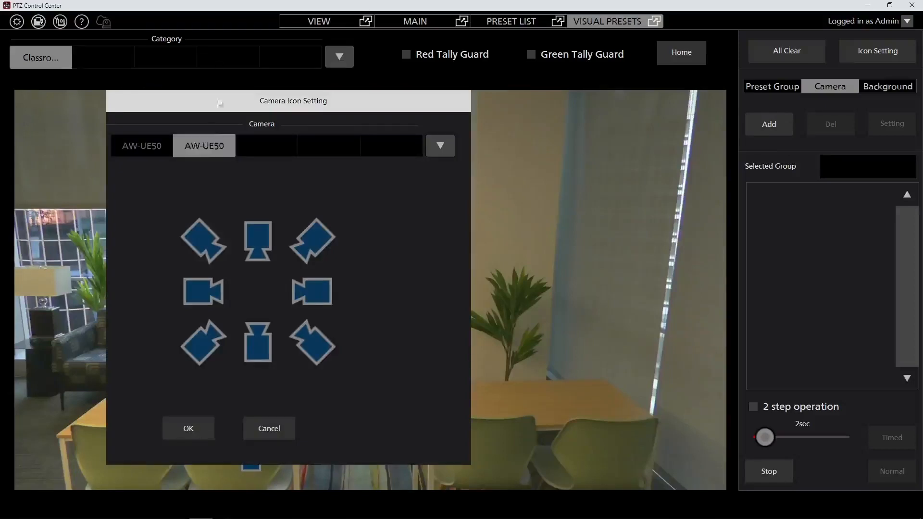
left_click(258, 343)
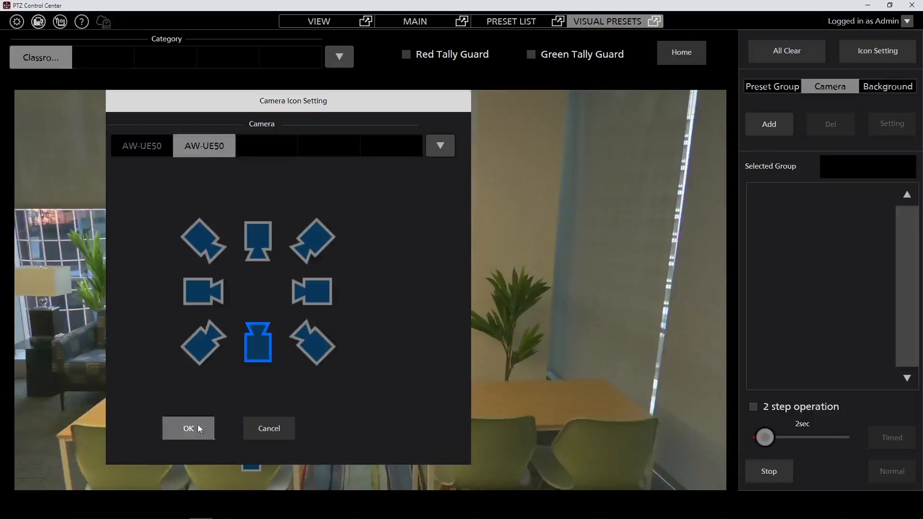
left_click(189, 428)
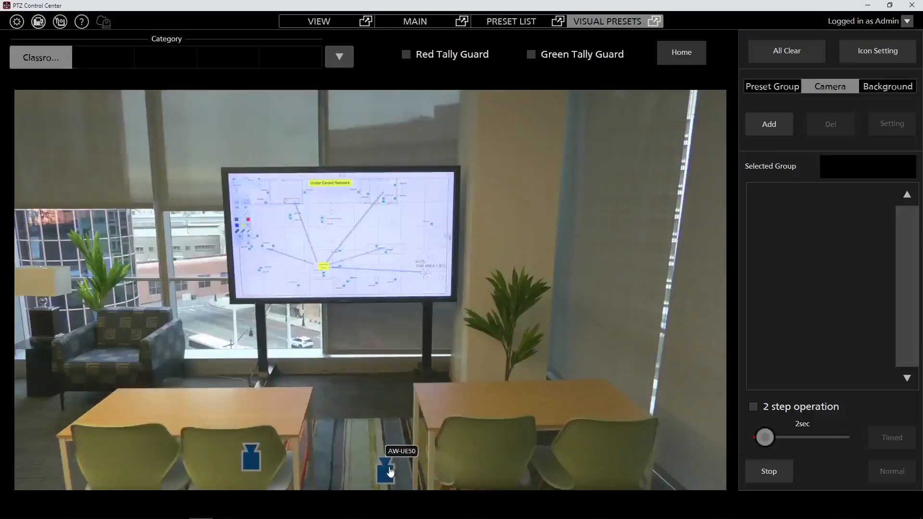